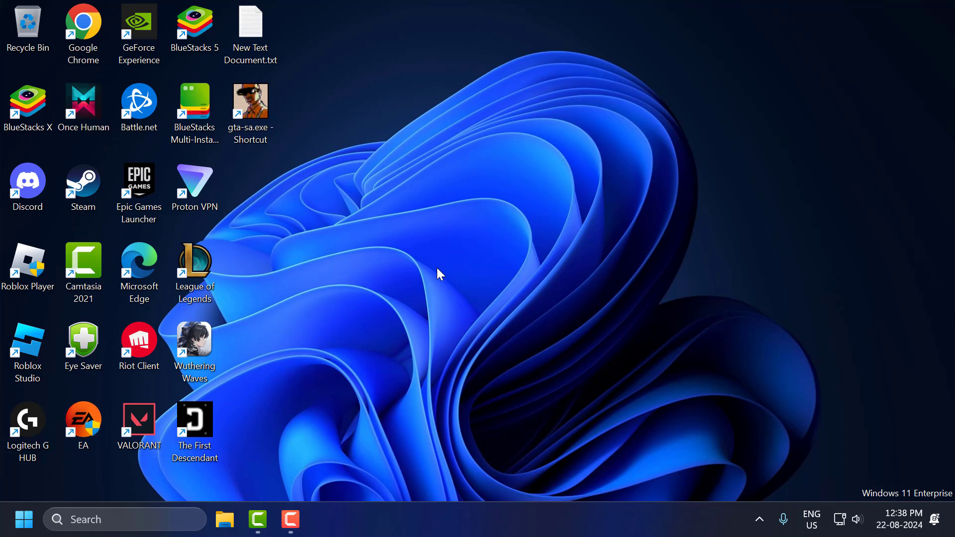
{"action": "mouse_move", "coordinate": [443, 282]}
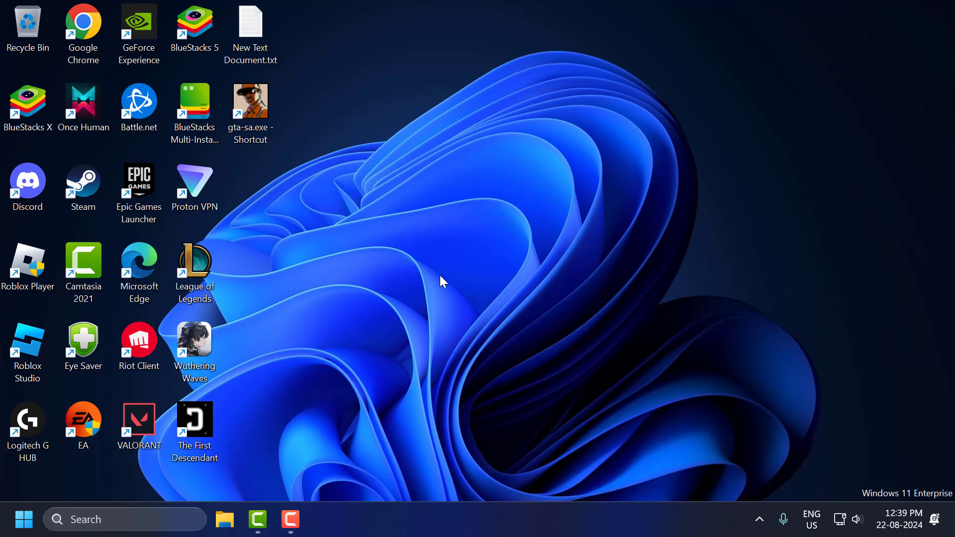
{"action": "mouse_move", "coordinate": [422, 249]}
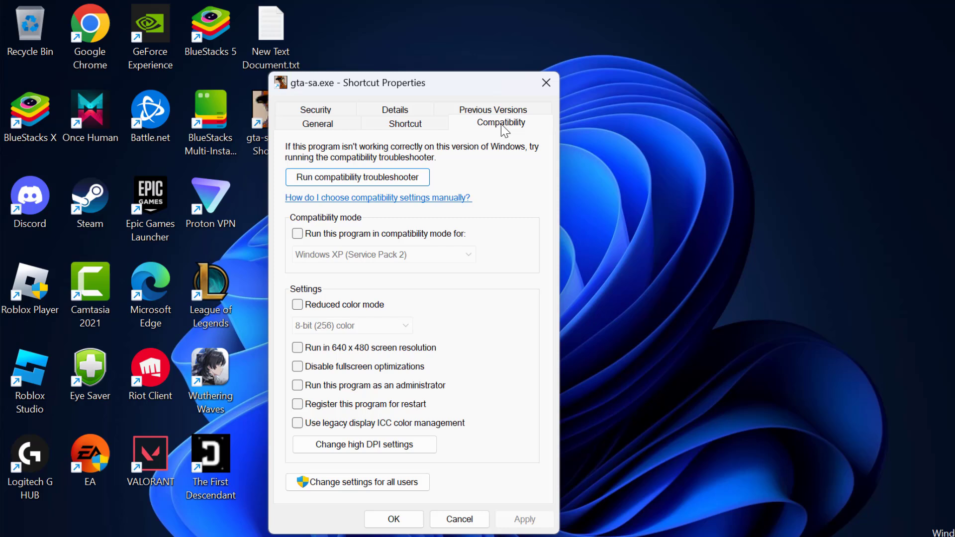
{"action": "mouse_move", "coordinate": [299, 243]}
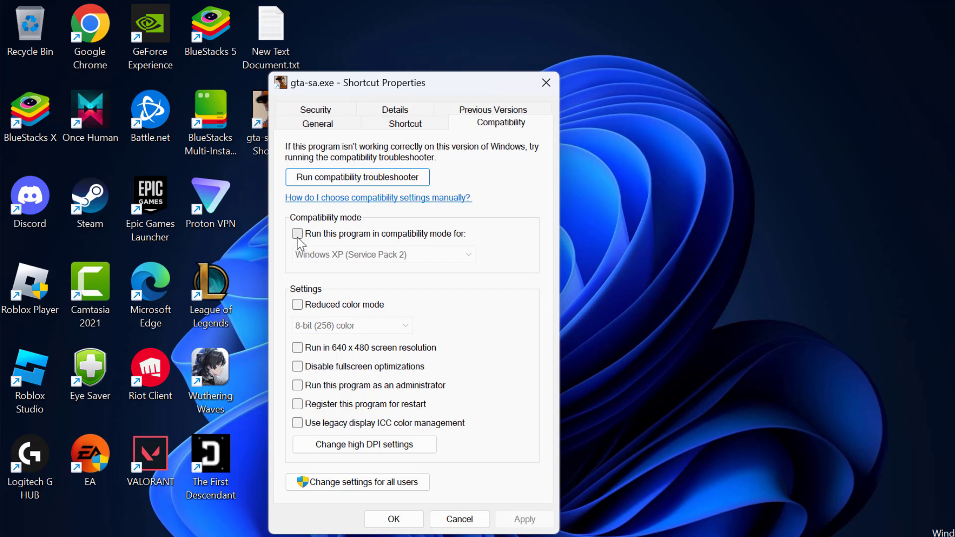
Step: Set the gta-sa.exe shortcut to Windows 7 compatibility, reduced colour, run as administrator, and save
{"action": "left_click", "coordinate": [297, 233]}
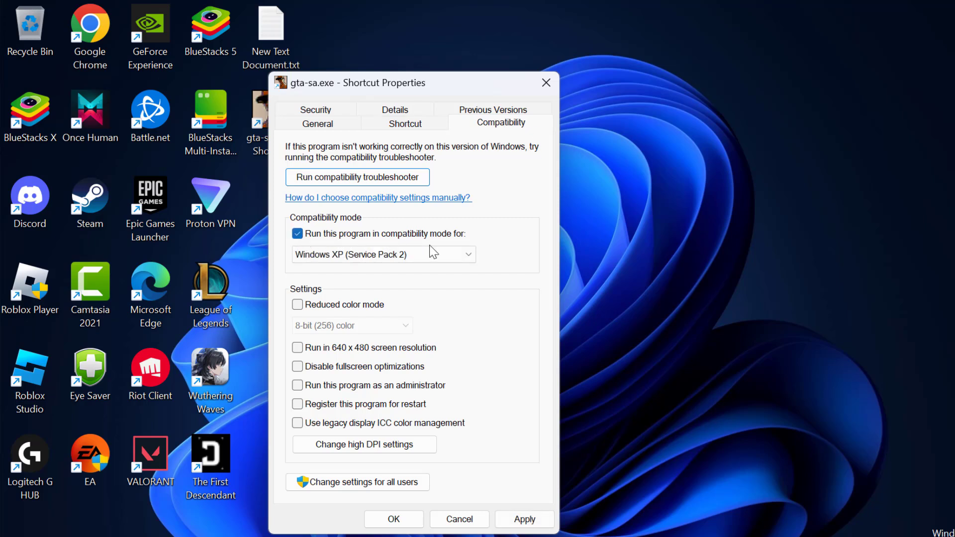
{"action": "left_click", "coordinate": [382, 255]}
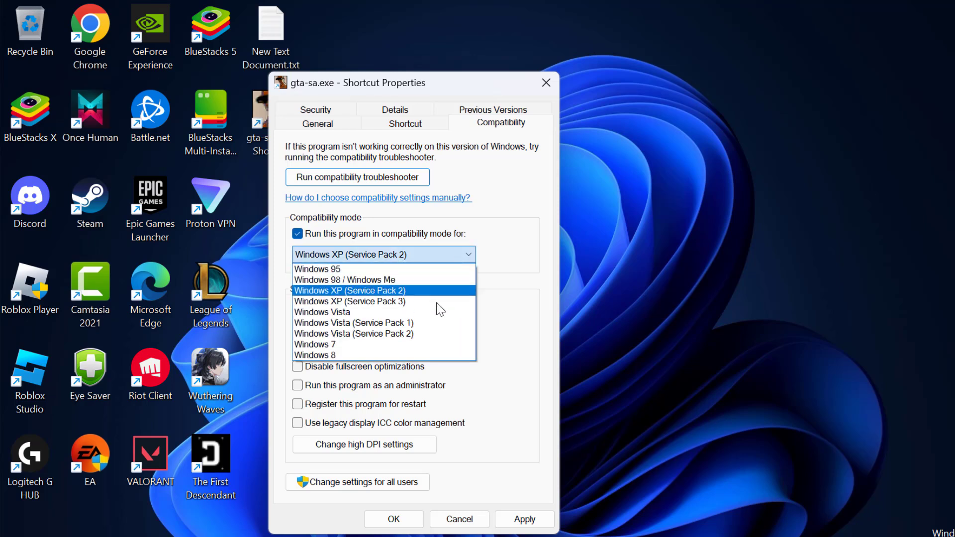
{"action": "left_click", "coordinate": [316, 344]}
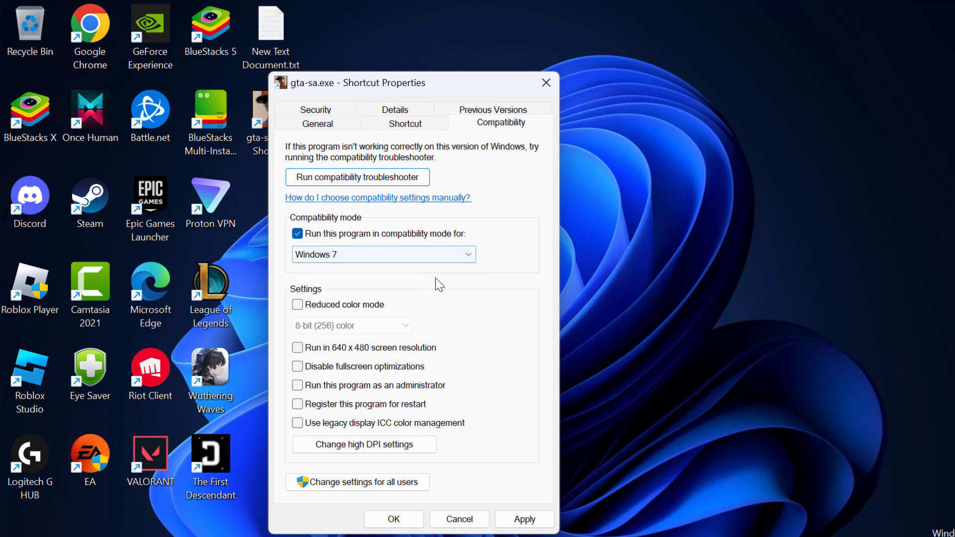
{"action": "left_click", "coordinate": [297, 304]}
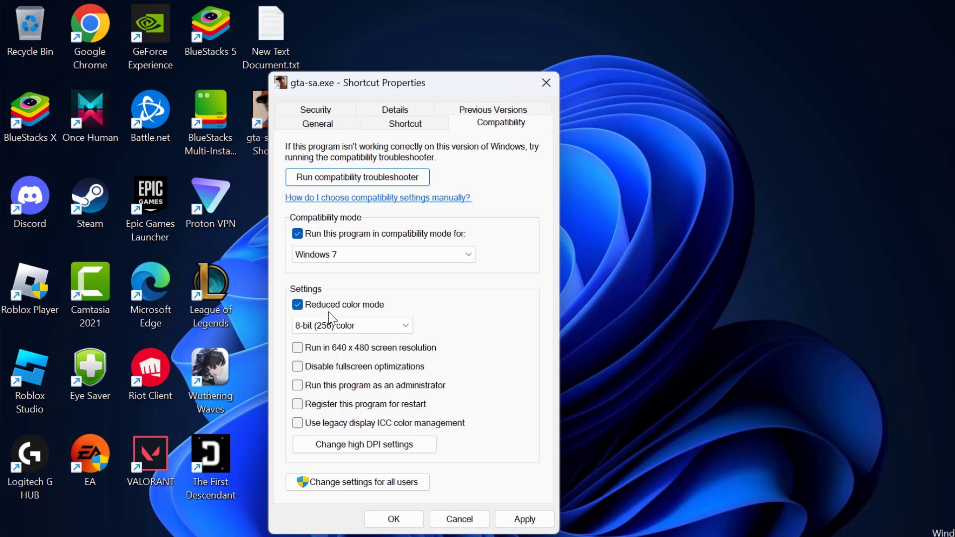
{"action": "mouse_move", "coordinate": [396, 314]}
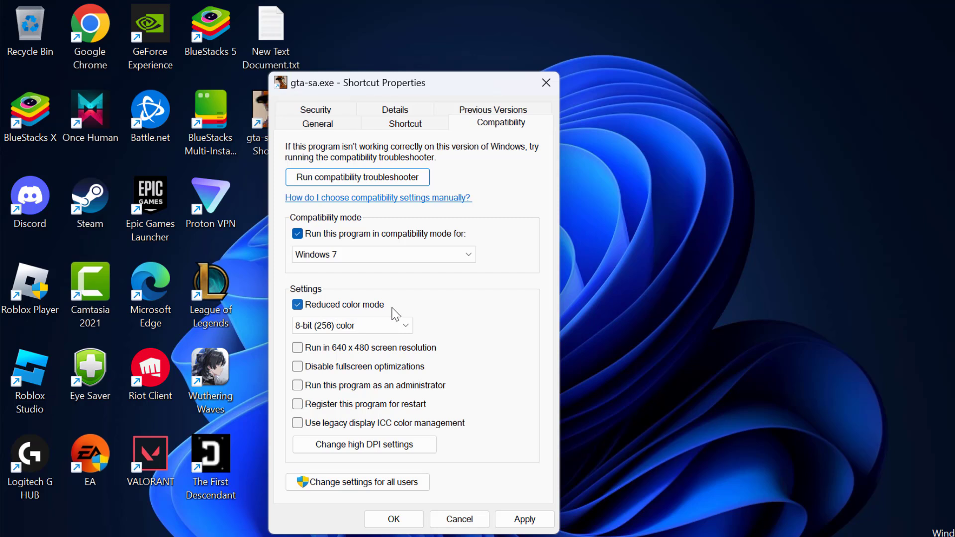
{"action": "left_click", "coordinate": [298, 385]}
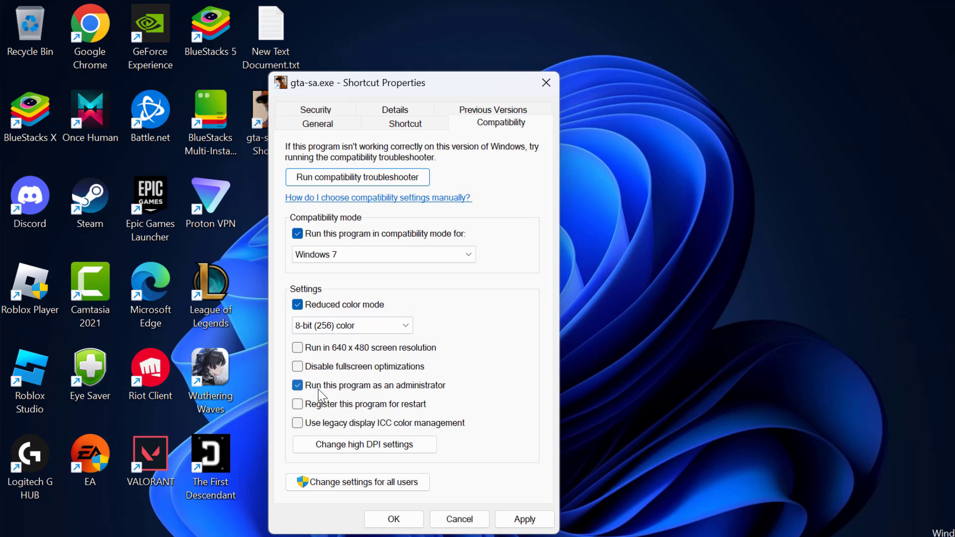
{"action": "mouse_move", "coordinate": [541, 437]}
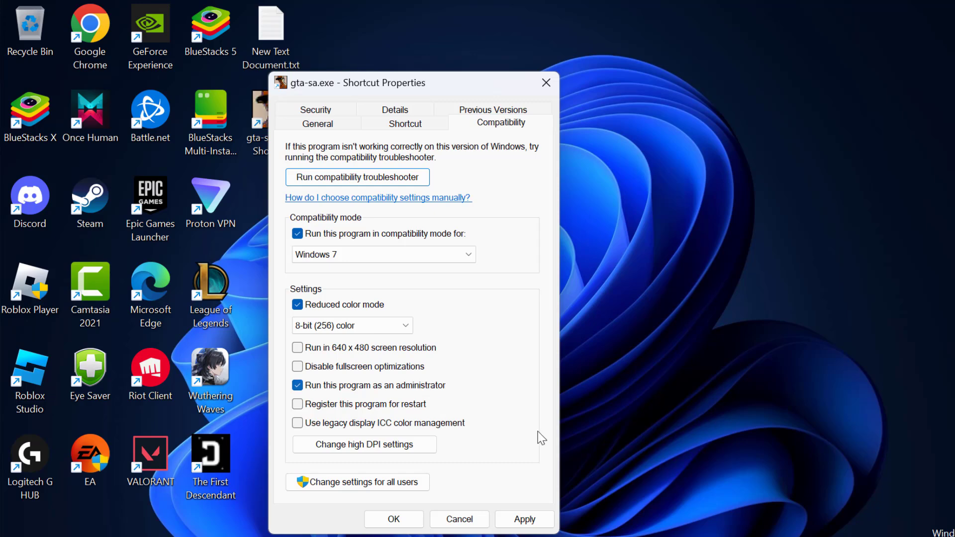
{"action": "left_click", "coordinate": [393, 519]}
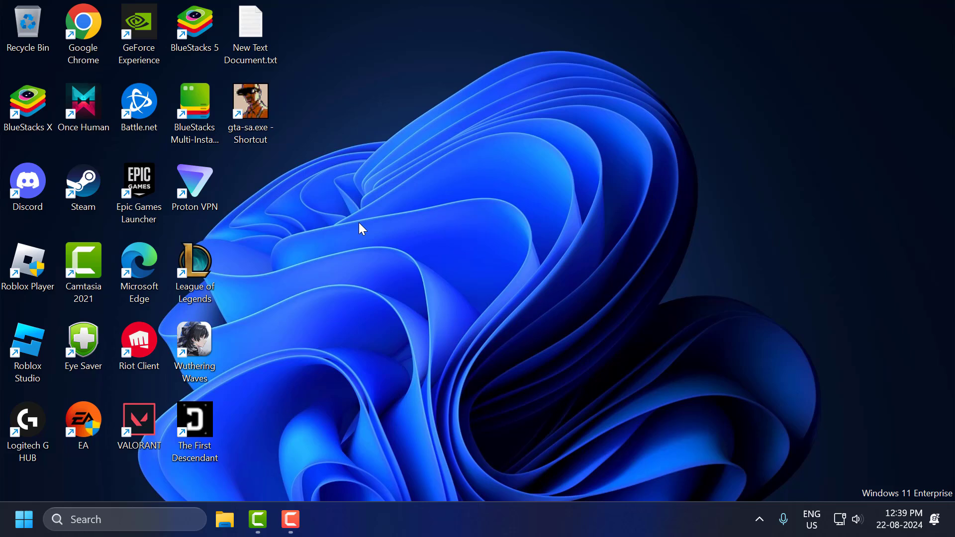
{"action": "mouse_move", "coordinate": [494, 271]}
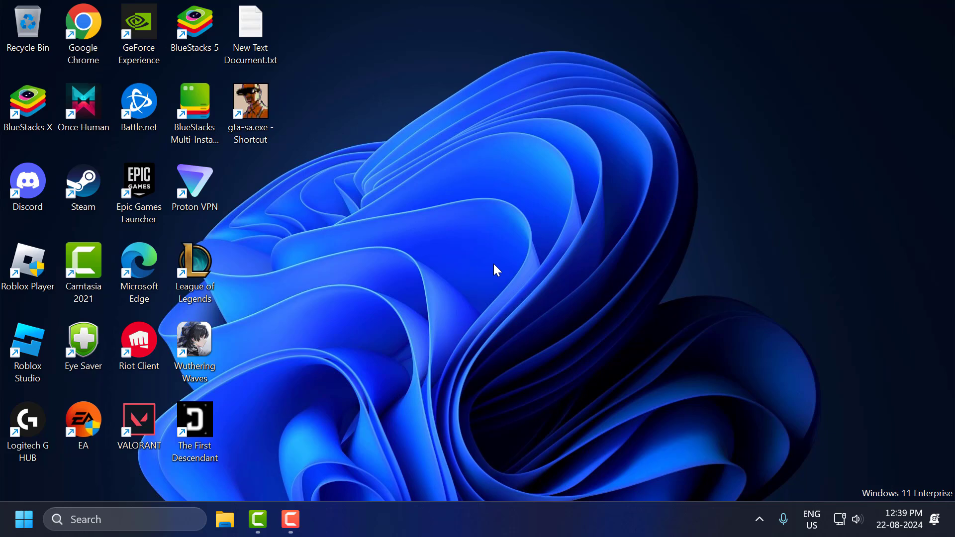
Step: Select the gta-sa.exe desktop shortcut and launch GTA San Andreas from it
{"action": "left_click", "coordinate": [249, 113]}
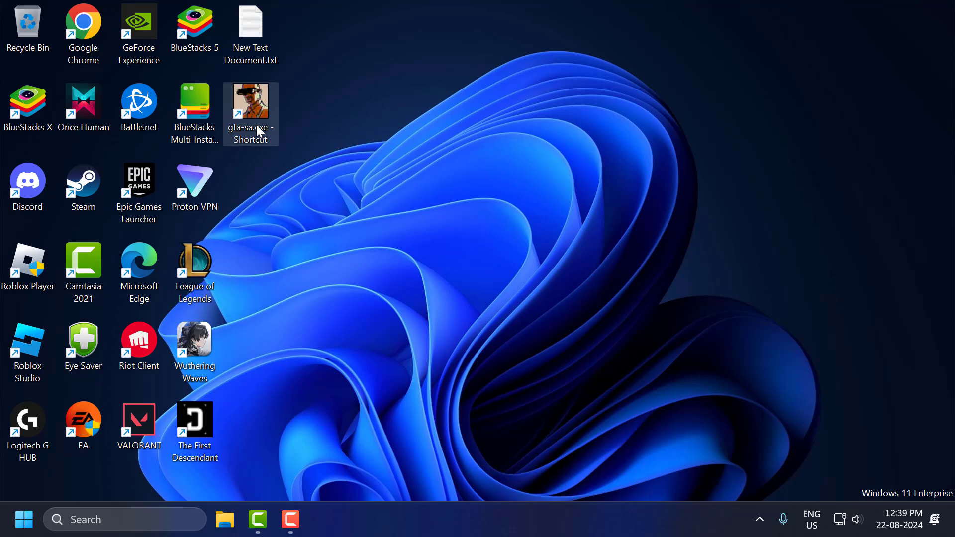
{"action": "double_click", "coordinate": [250, 100]}
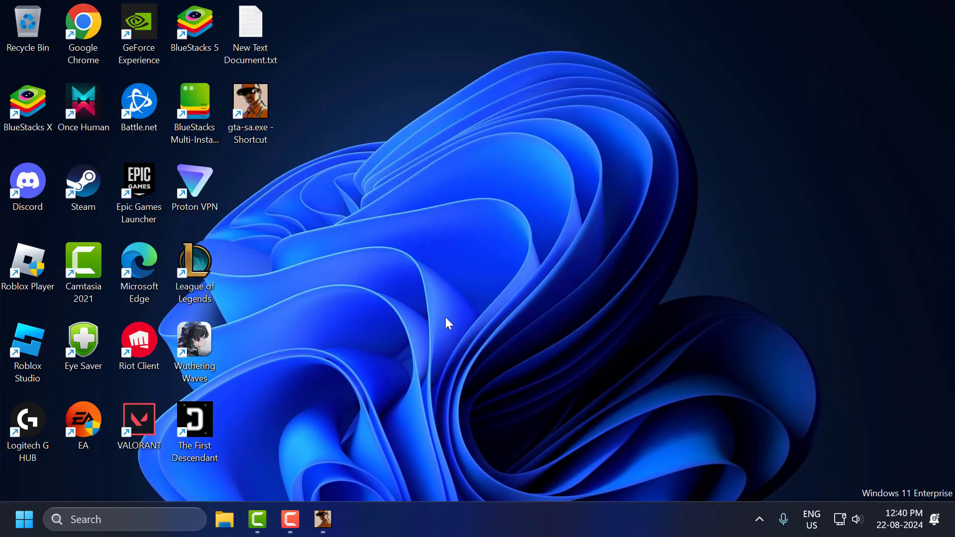
{"action": "mouse_move", "coordinate": [323, 519]}
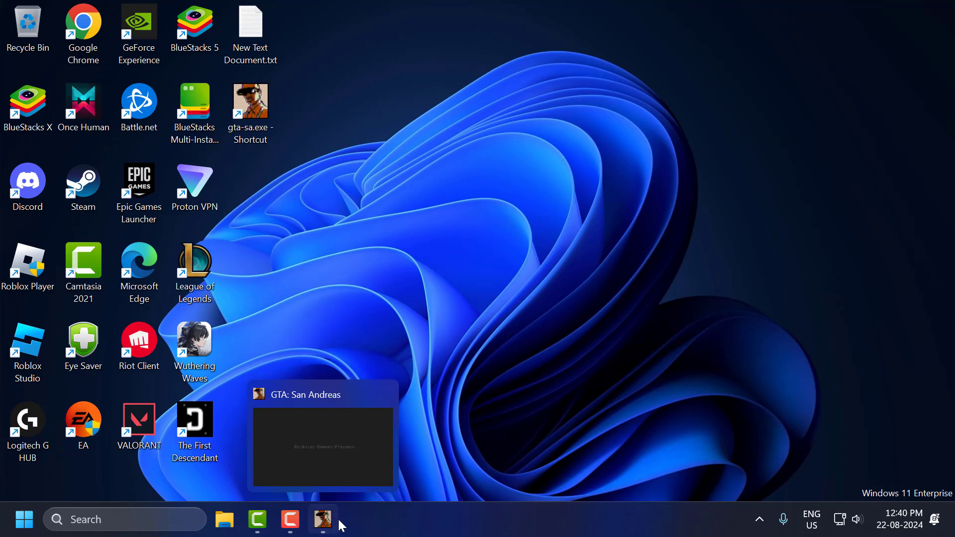
{"action": "mouse_move", "coordinate": [359, 526]}
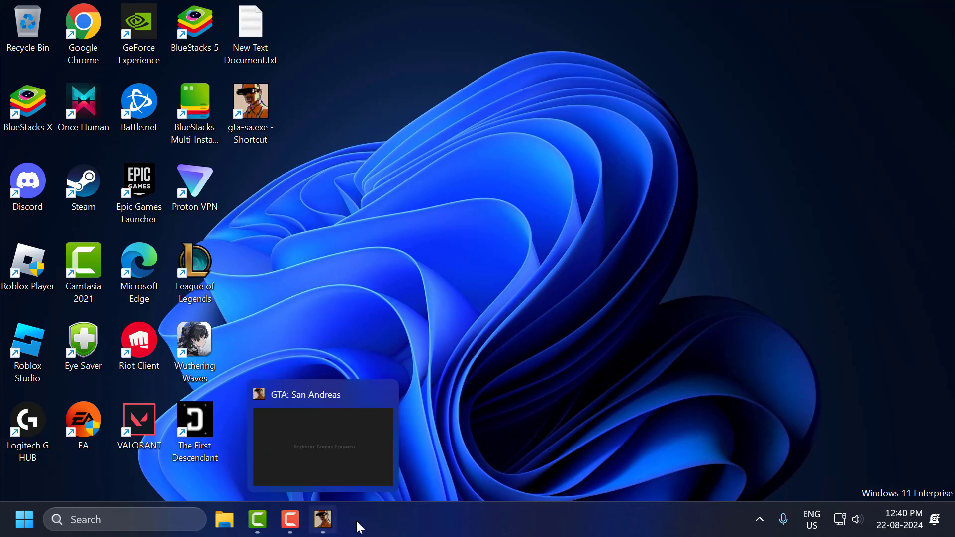
Step: Open Task Manager from the taskbar's right-click menu
{"action": "right_click", "coordinate": [554, 524]}
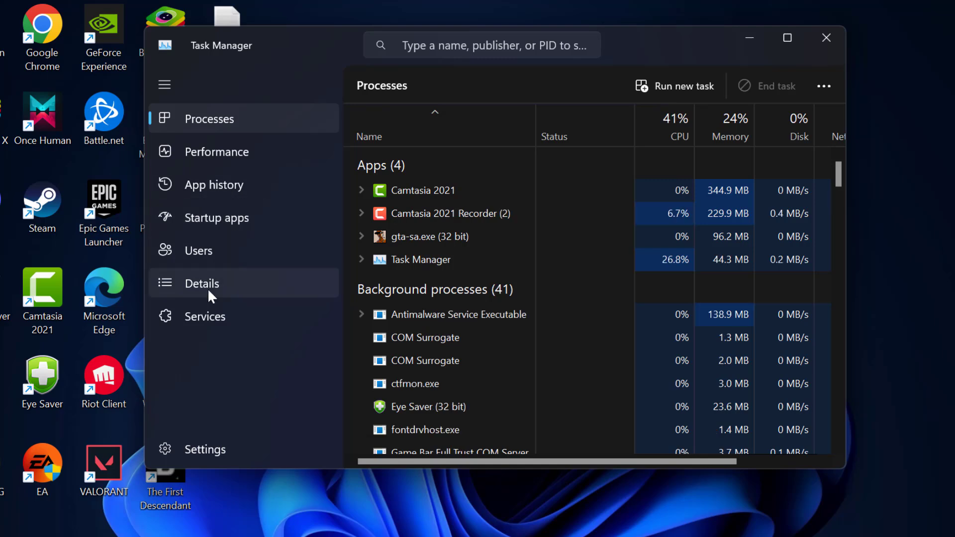
Step: Open the Set affinity dialog for gta-sa.exe from Task Manager's Details list
{"action": "left_click", "coordinate": [201, 283]}
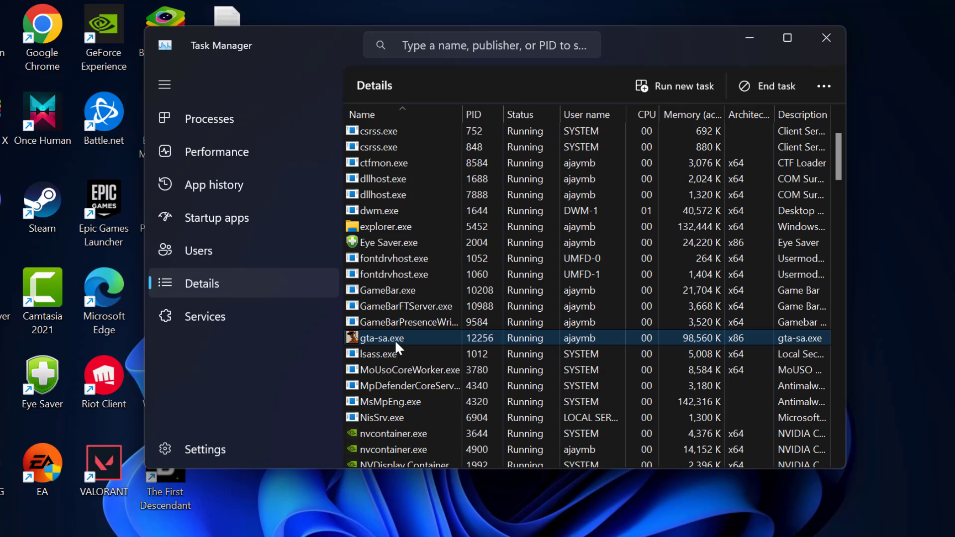
{"action": "right_click", "coordinate": [381, 338]}
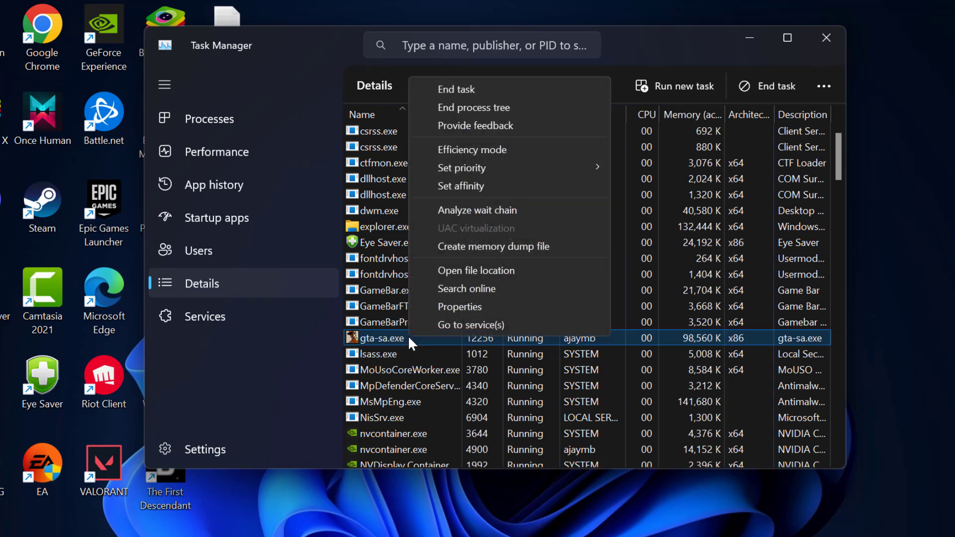
{"action": "mouse_move", "coordinate": [460, 185]}
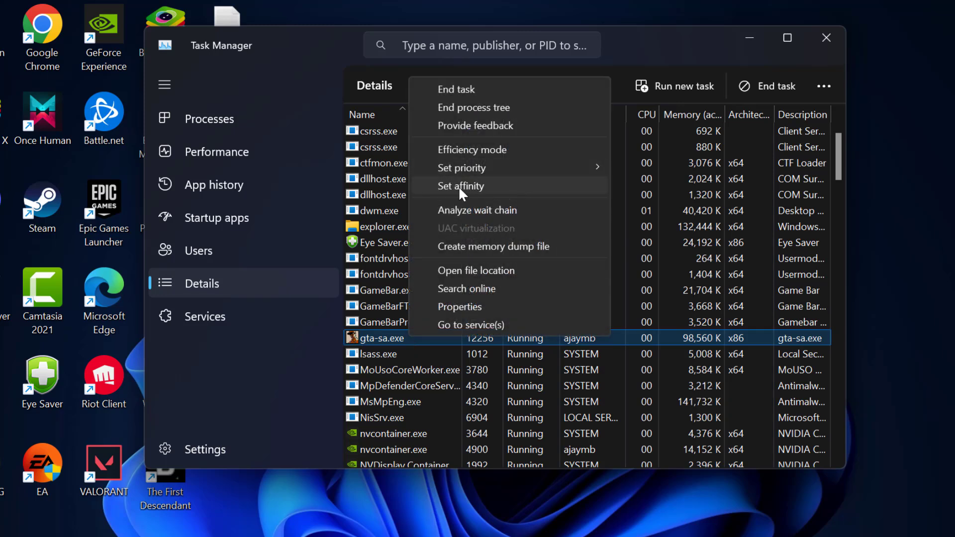
{"action": "left_click", "coordinate": [460, 186]}
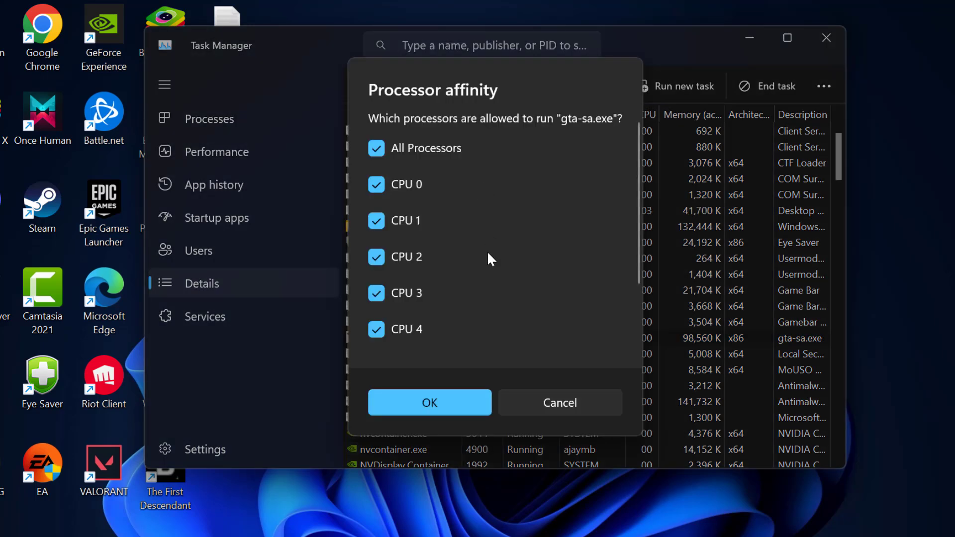
Step: Limit gta-sa.exe's processor affinity to CPU 1 only, then close Task Manager
{"action": "left_click", "coordinate": [376, 149]}
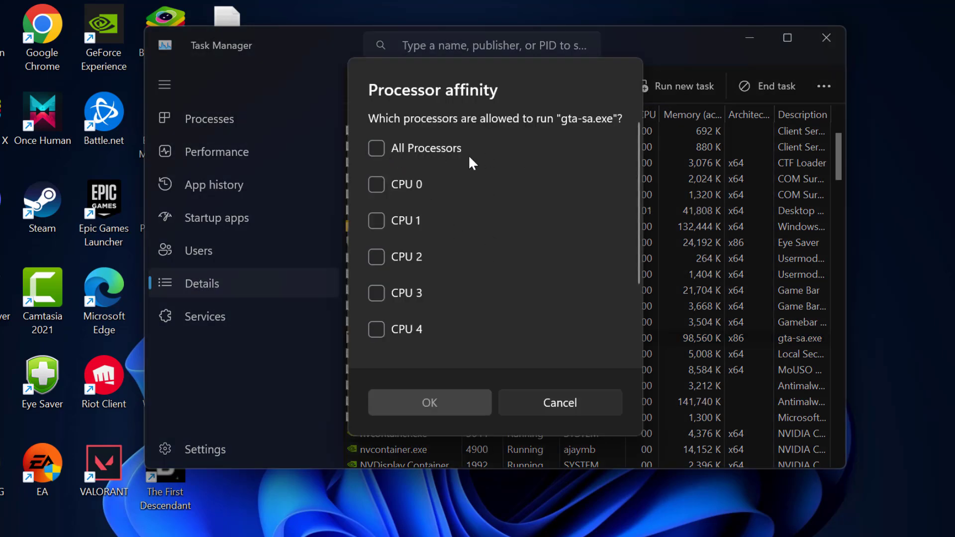
{"action": "left_click", "coordinate": [376, 220]}
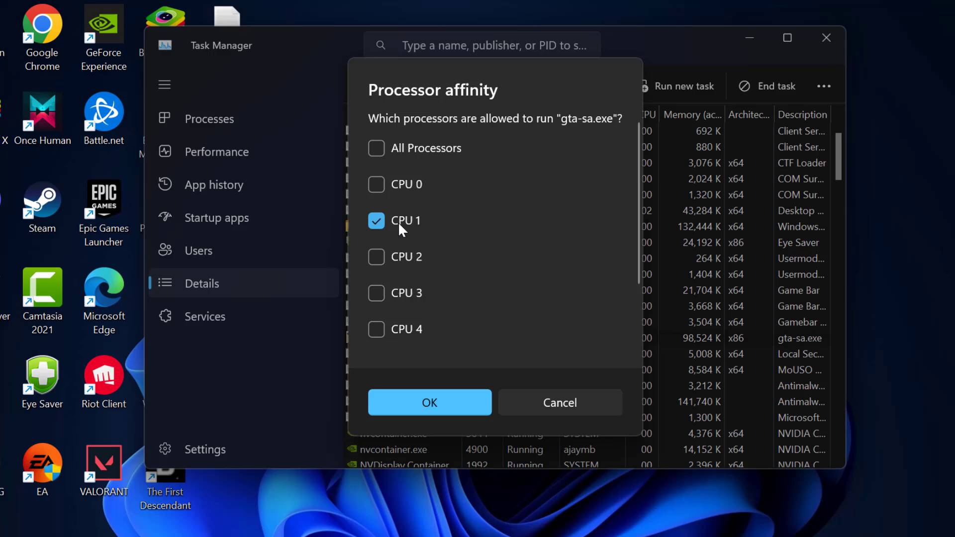
{"action": "left_click", "coordinate": [429, 403]}
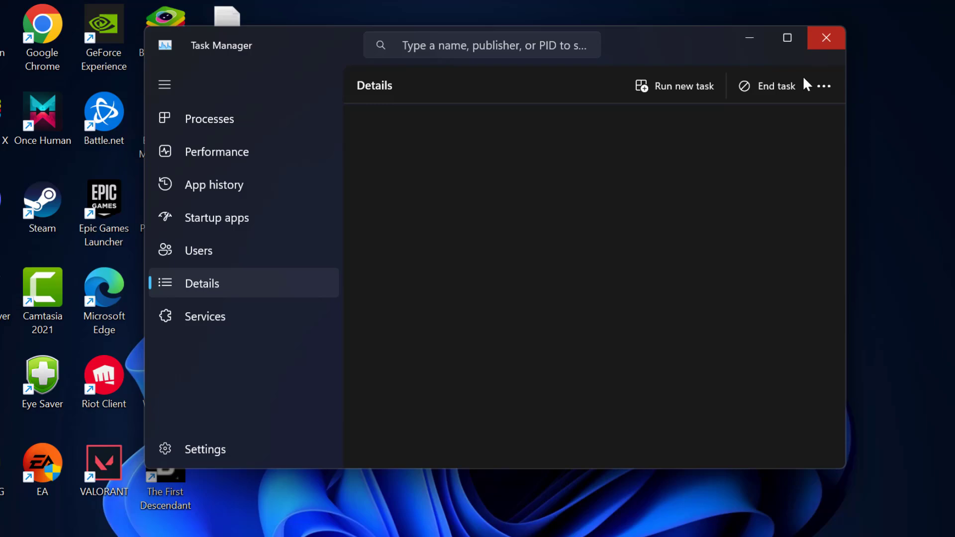
{"action": "left_click", "coordinate": [826, 38]}
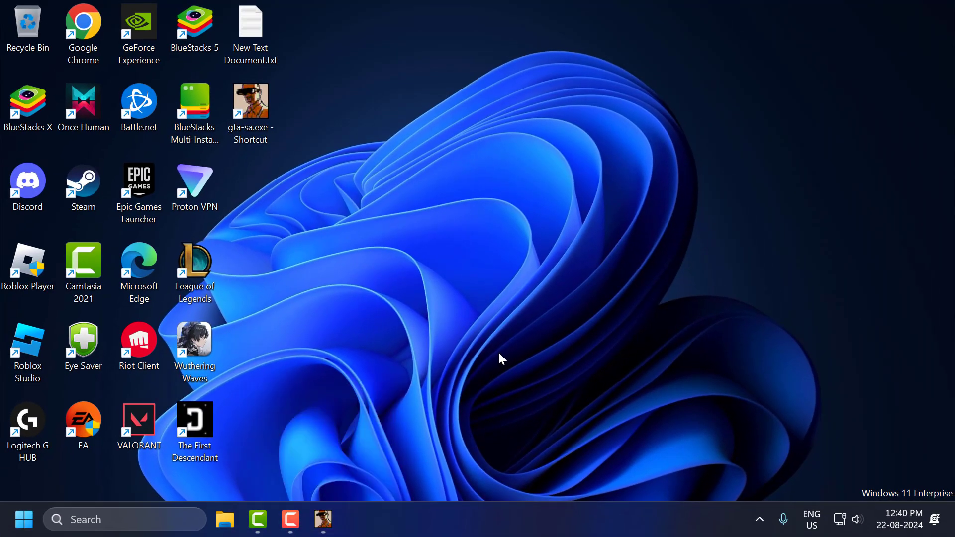
Step: Return to the running GTA San Andreas window and choose Start Game
{"action": "double_click", "coordinate": [250, 101]}
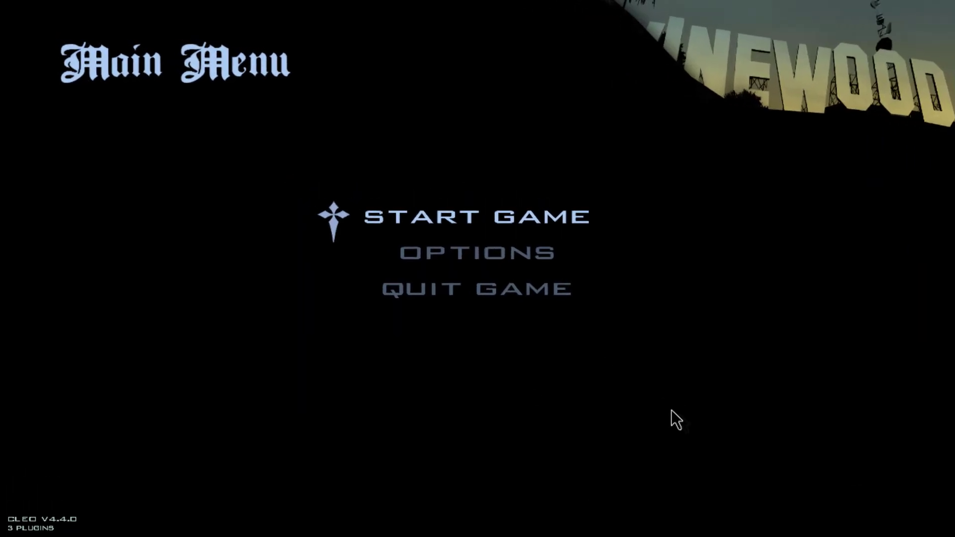
{"action": "left_click", "coordinate": [475, 216]}
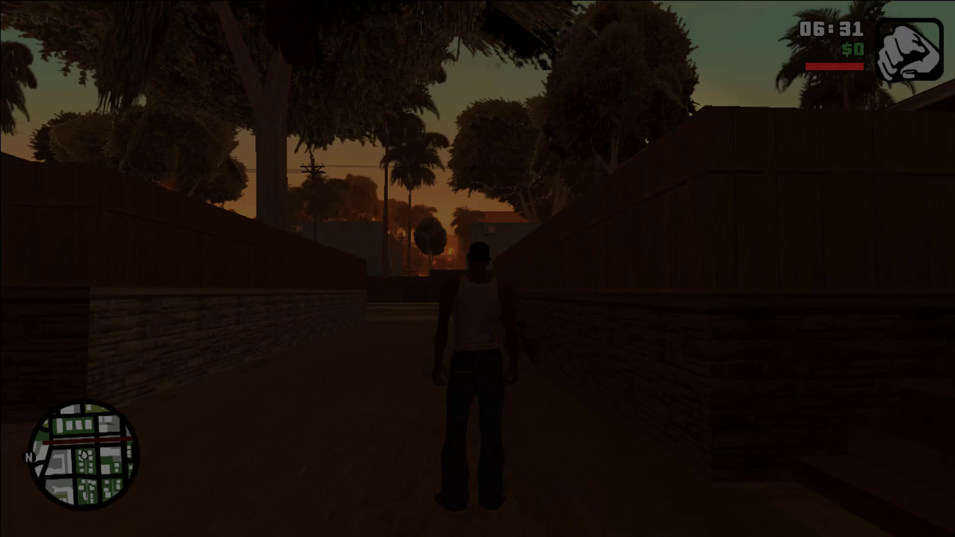